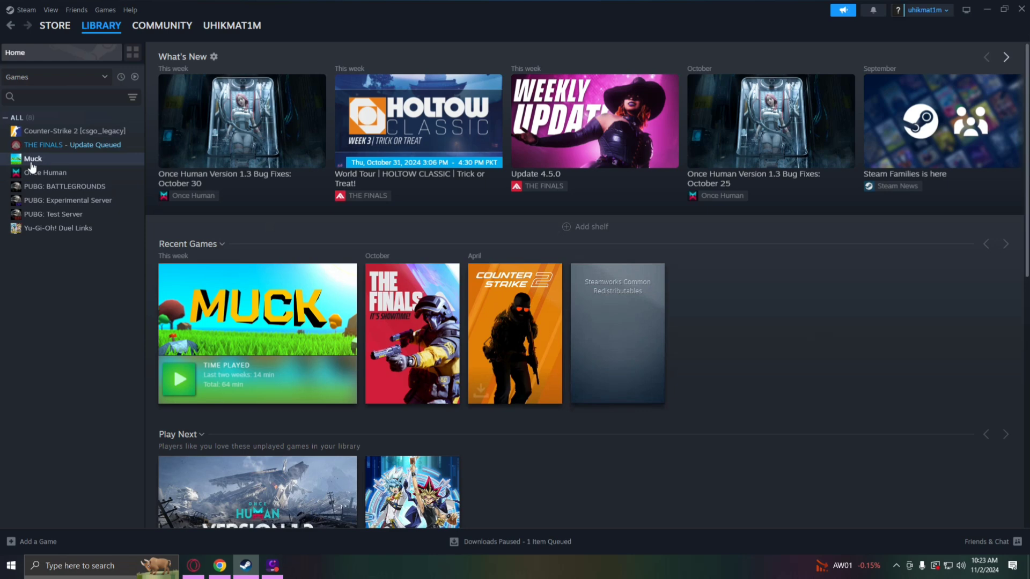
Select Muck in the Steam library sidebar to bring up its page.
{"action": "left_click", "coordinate": [32, 158]}
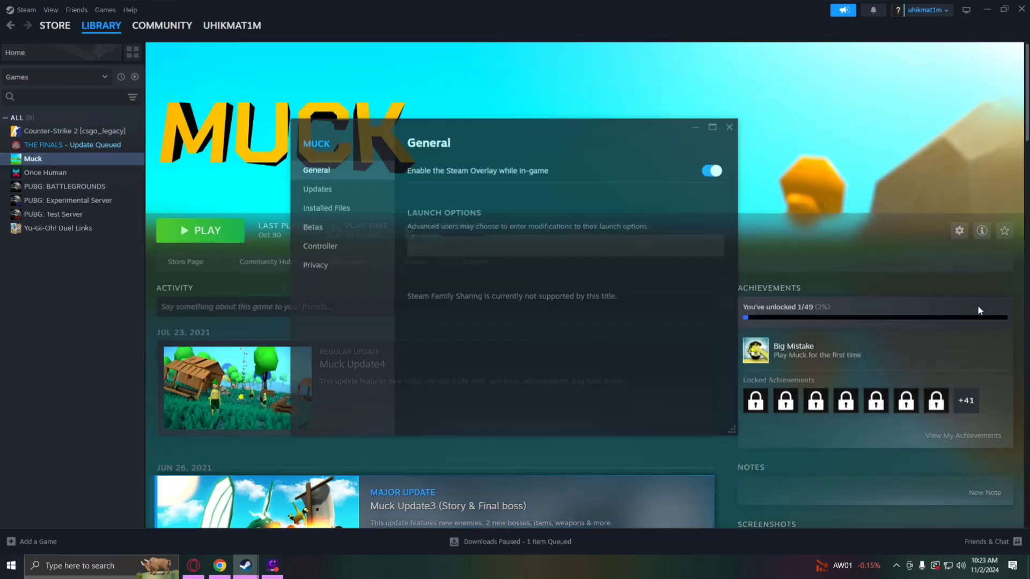
Verify all 133 Muck game files, then open Muck.exe's properties from its install folder.
{"action": "left_click", "coordinate": [326, 207]}
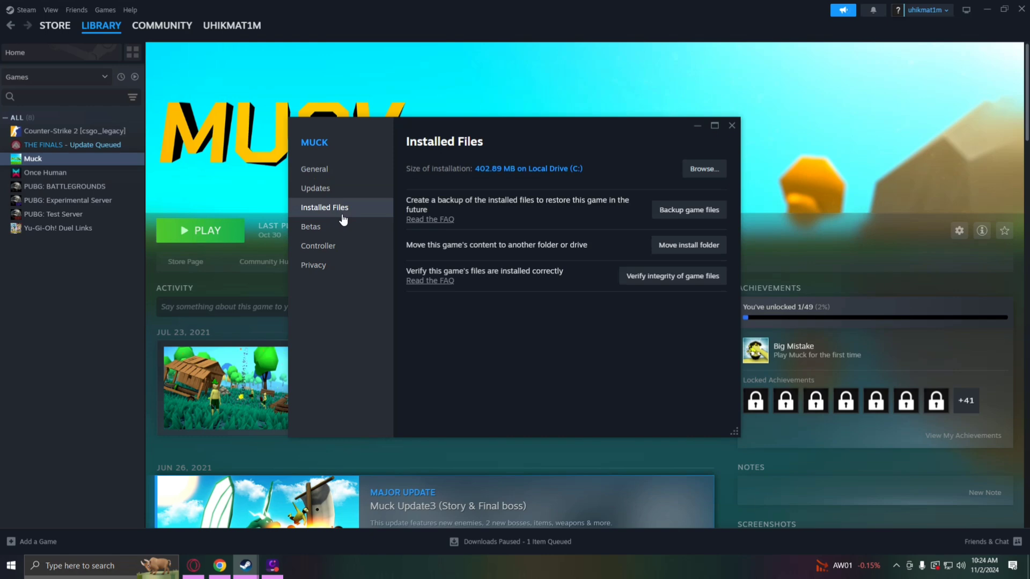
{"action": "mouse_move", "coordinate": [672, 275]}
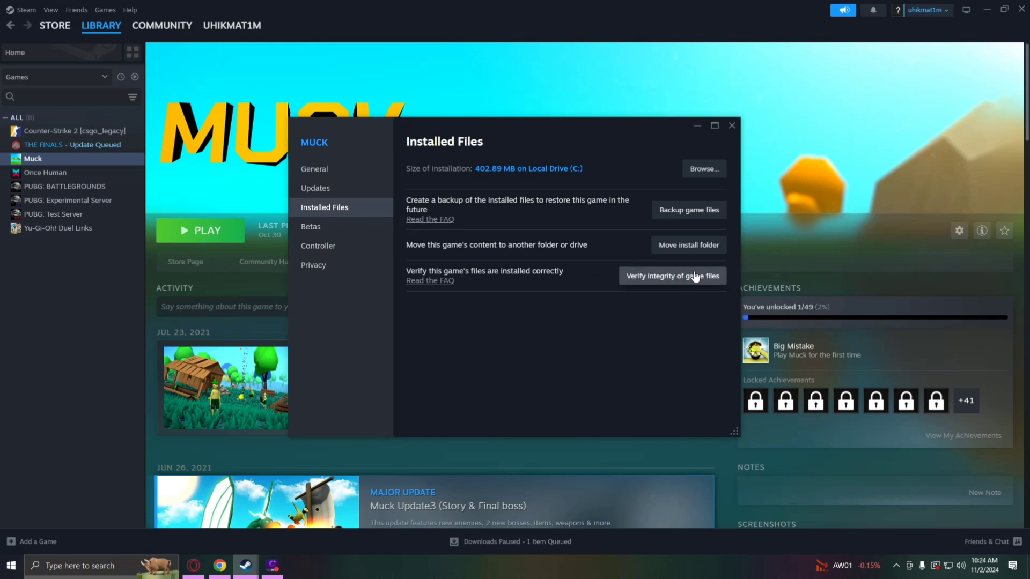
{"action": "left_click", "coordinate": [671, 276]}
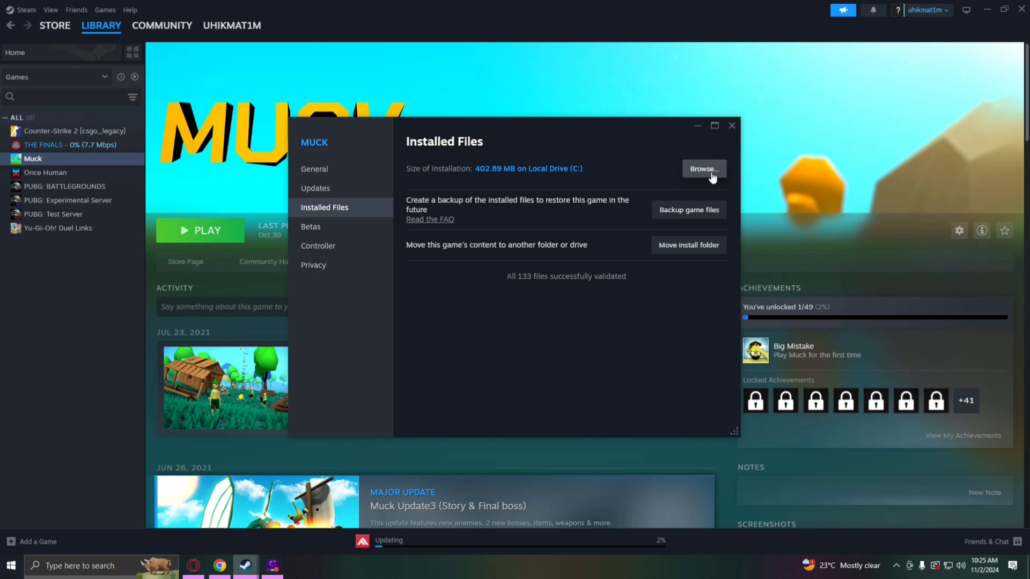
{"action": "left_click", "coordinate": [703, 169]}
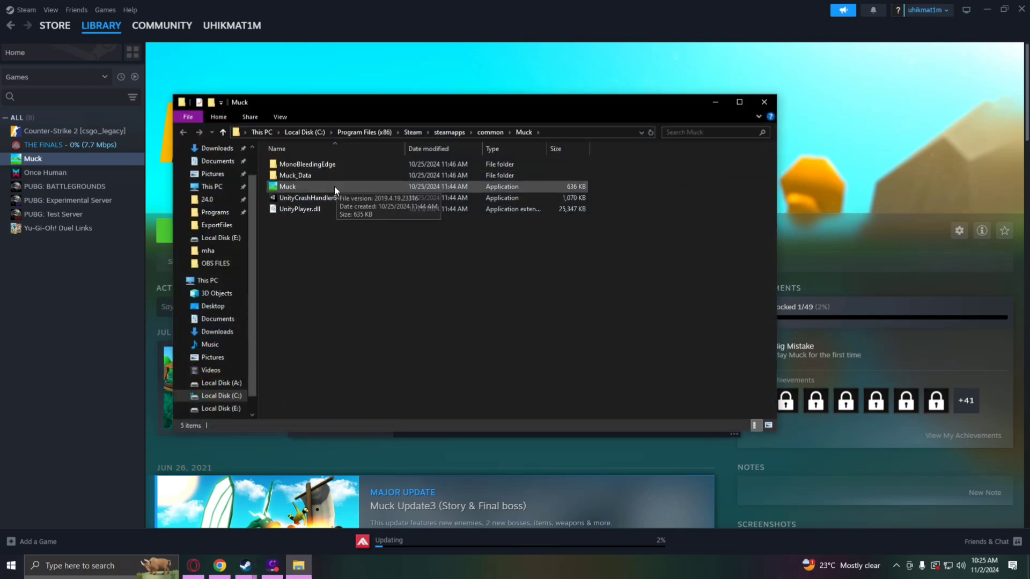
{"action": "right_click", "coordinate": [287, 187]}
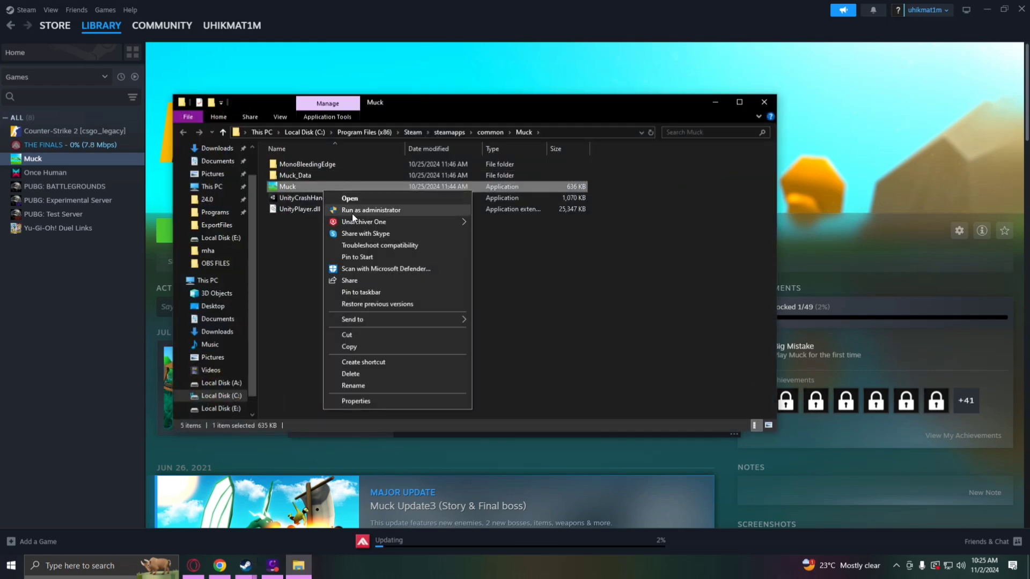
{"action": "left_click", "coordinate": [355, 401]}
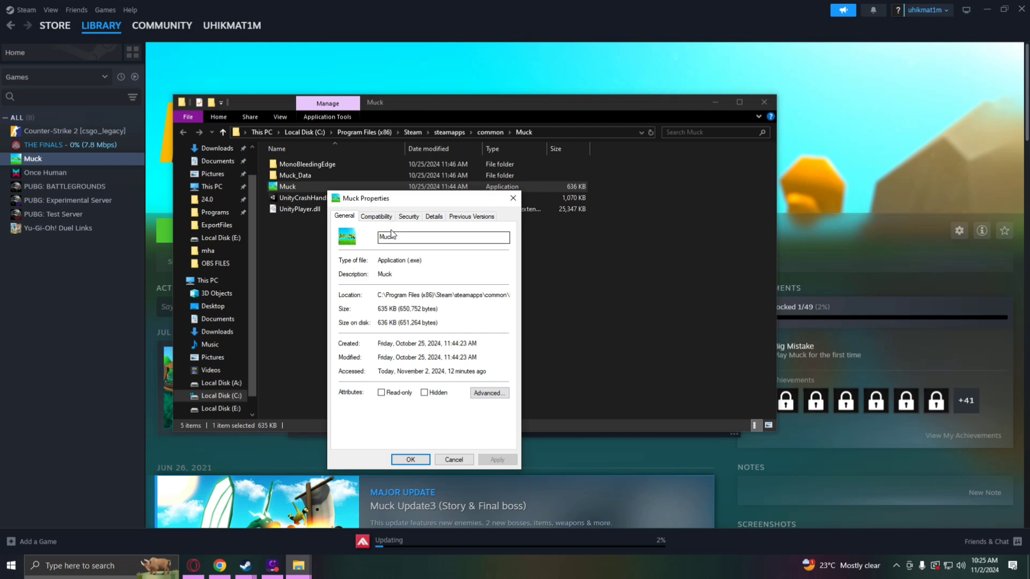
Tick 'Run this program in compatibility mode for' on Muck.exe's Compatibility tab.
{"action": "left_click", "coordinate": [375, 216]}
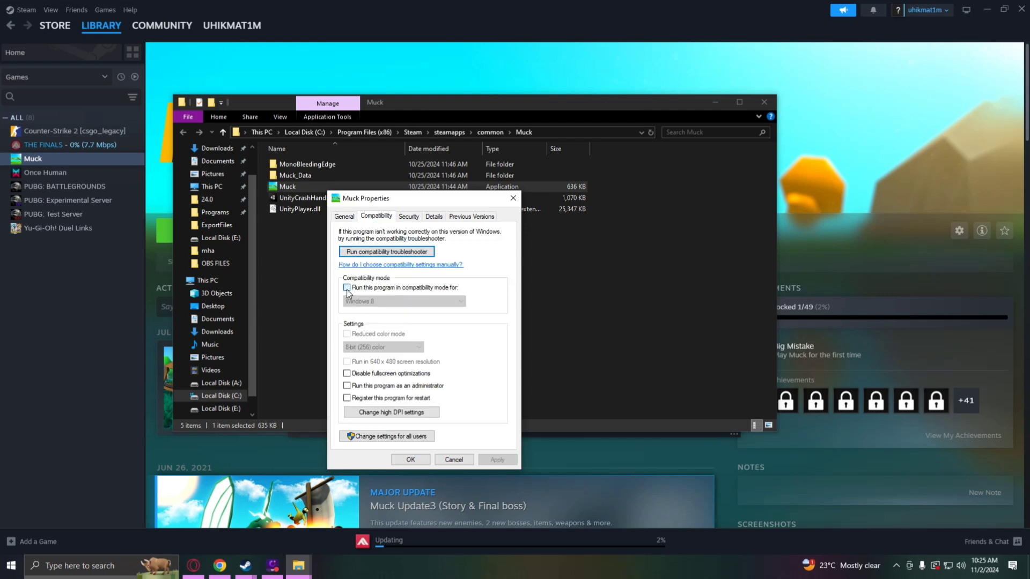
{"action": "left_click", "coordinate": [347, 287]}
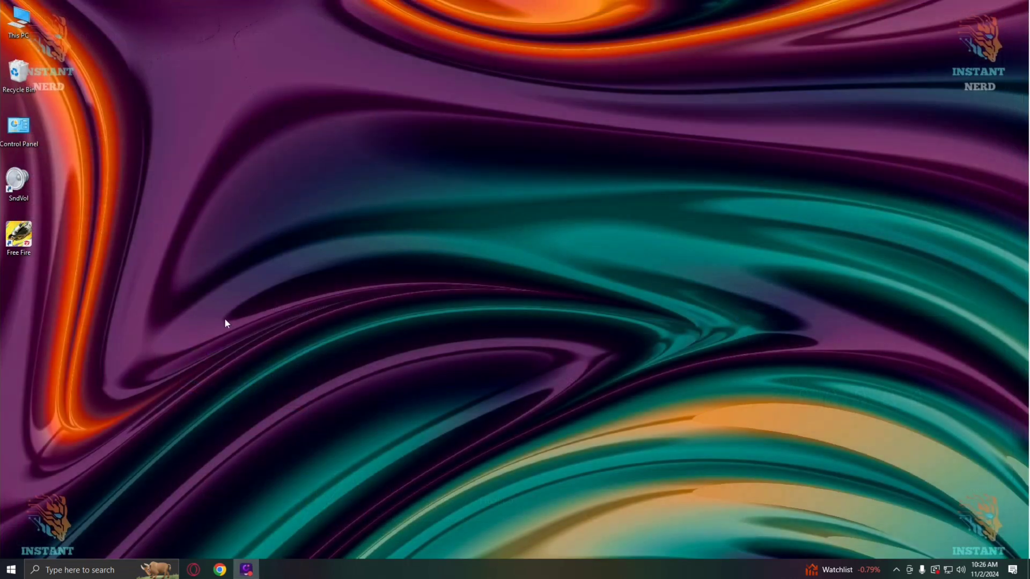
Search 'update' and open Windows Update, which lists a pending cumulative update.
{"action": "left_click", "coordinate": [78, 569]}
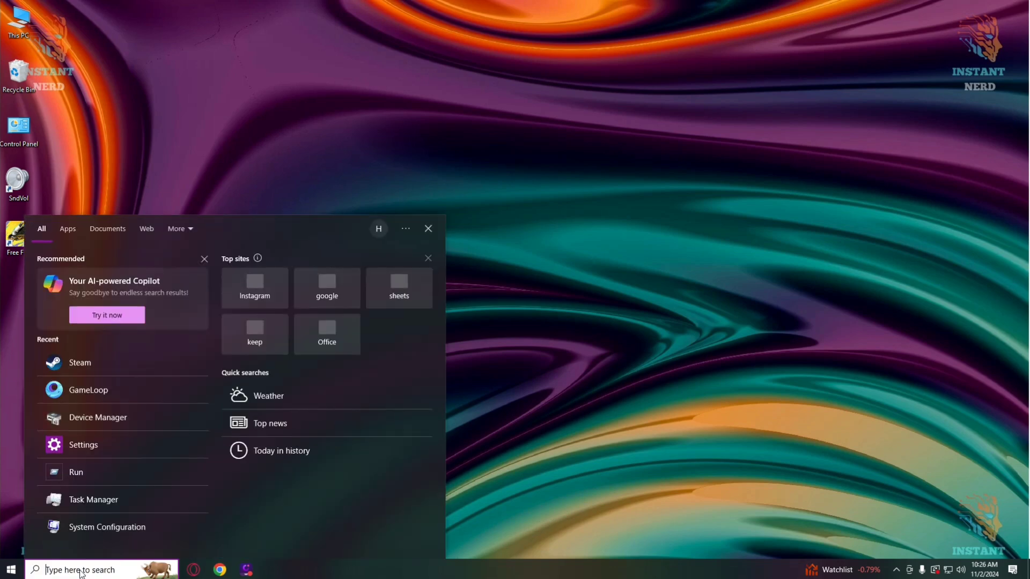
{"action": "type", "text": "update"}
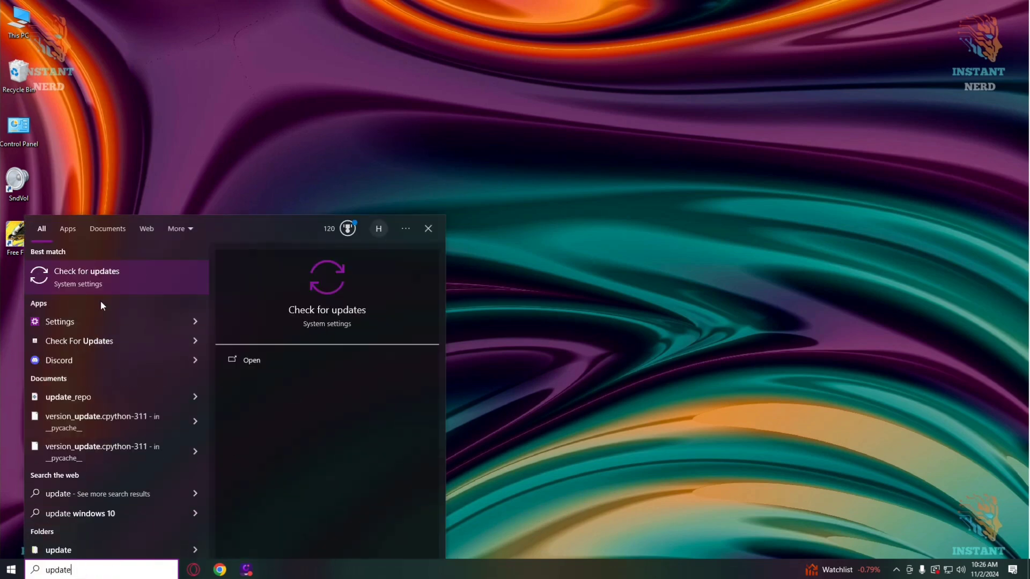
{"action": "left_click", "coordinate": [86, 275]}
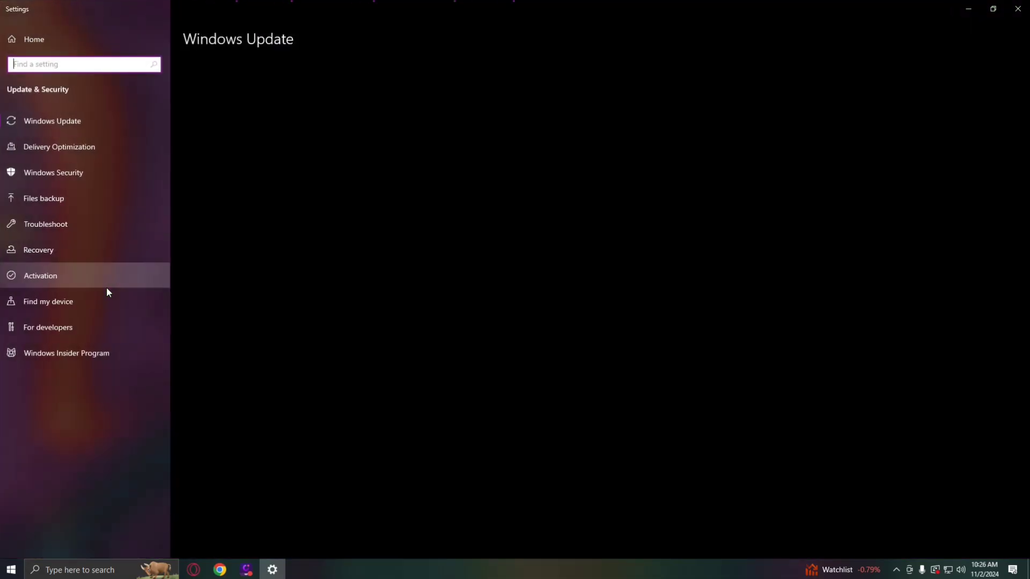
{"action": "left_click", "coordinate": [52, 121]}
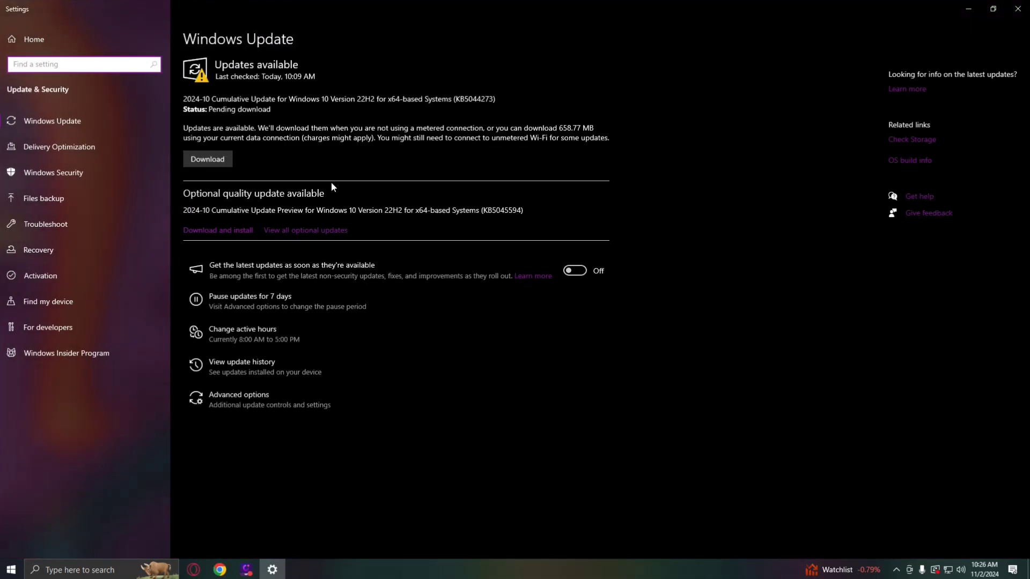